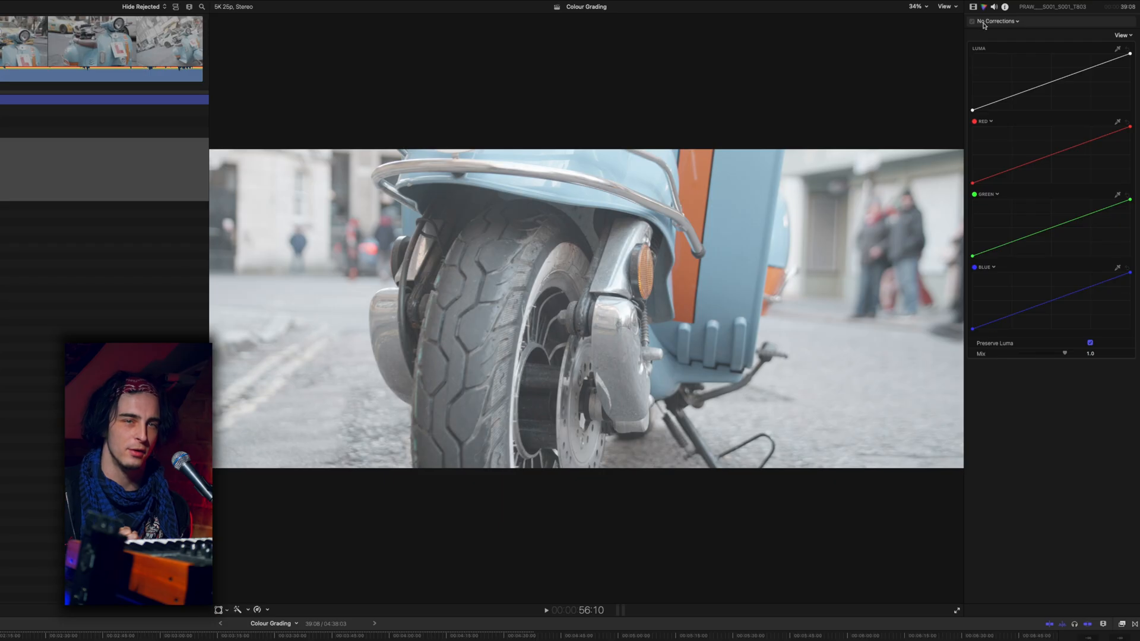
- Add a Color Curves correction and pull the Luma shadow point down for a darker, moodier shot
click(1023, 21)
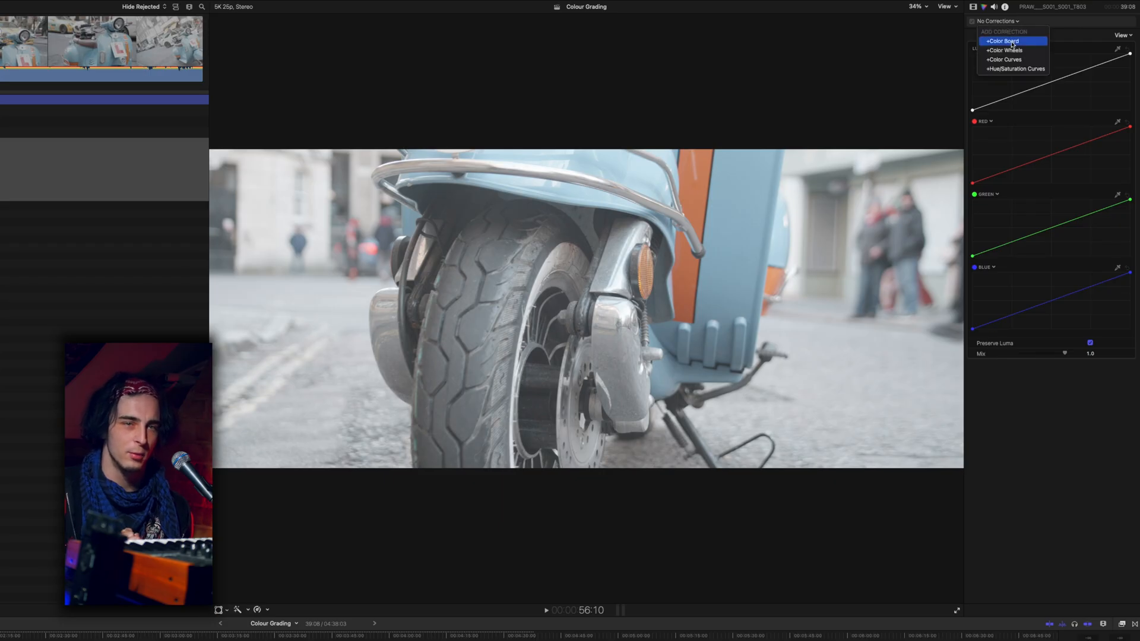
click(1005, 50)
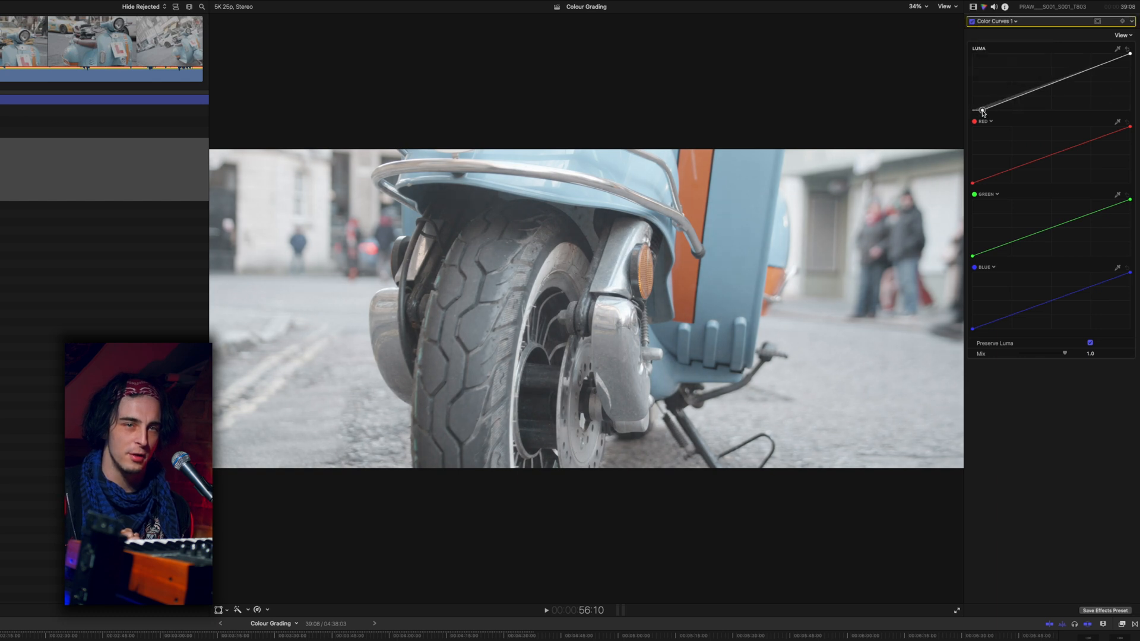
drag(980, 107, 989, 112)
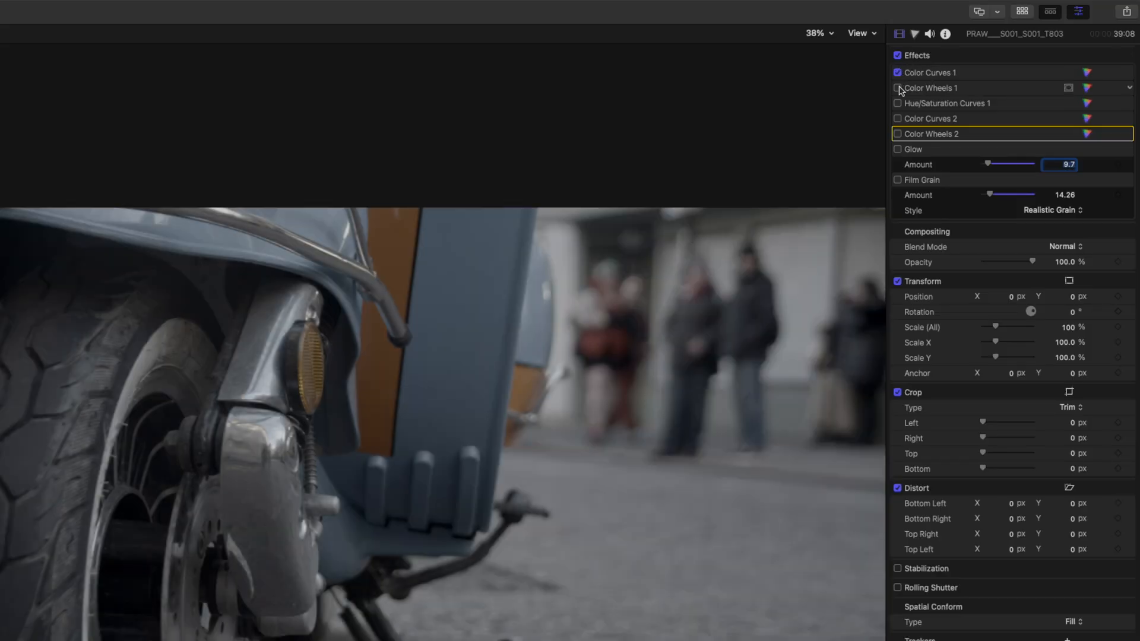
- Enable Color Wheels 1, Hue/Saturation Curves 1 and Color Wheels 2, then nudge the Highlights wheel and Temperature
click(898, 88)
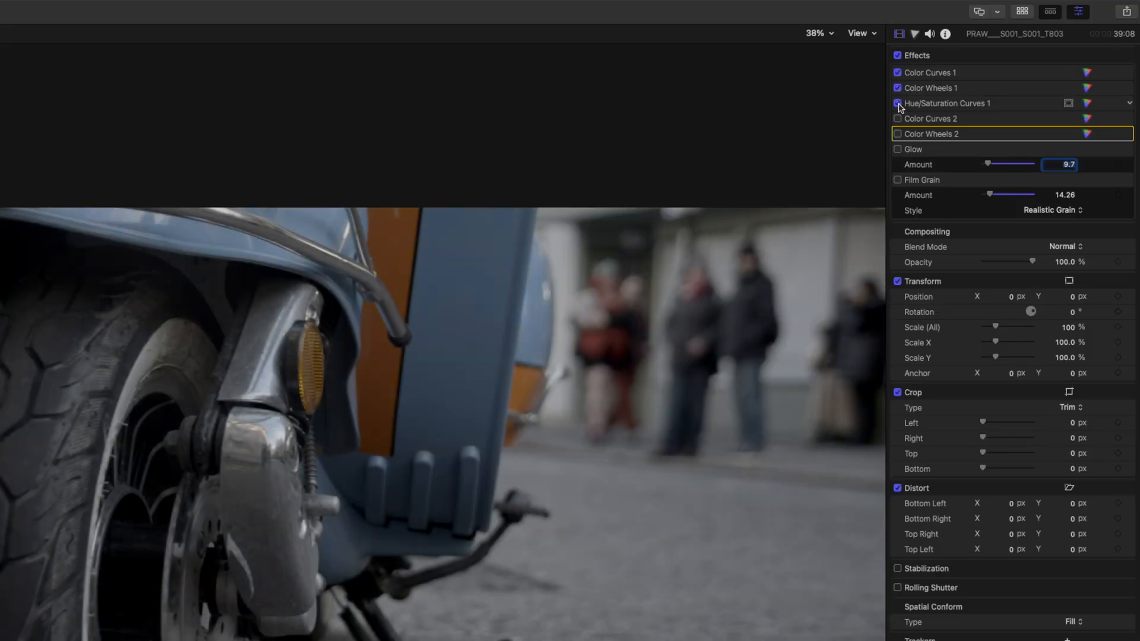
click(897, 133)
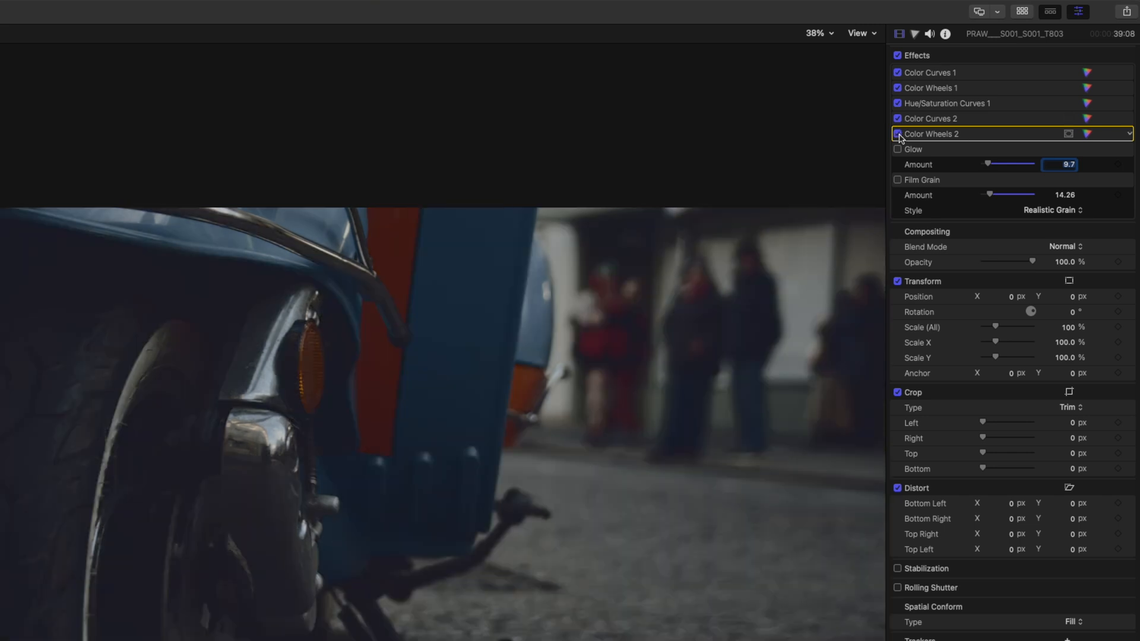
click(898, 150)
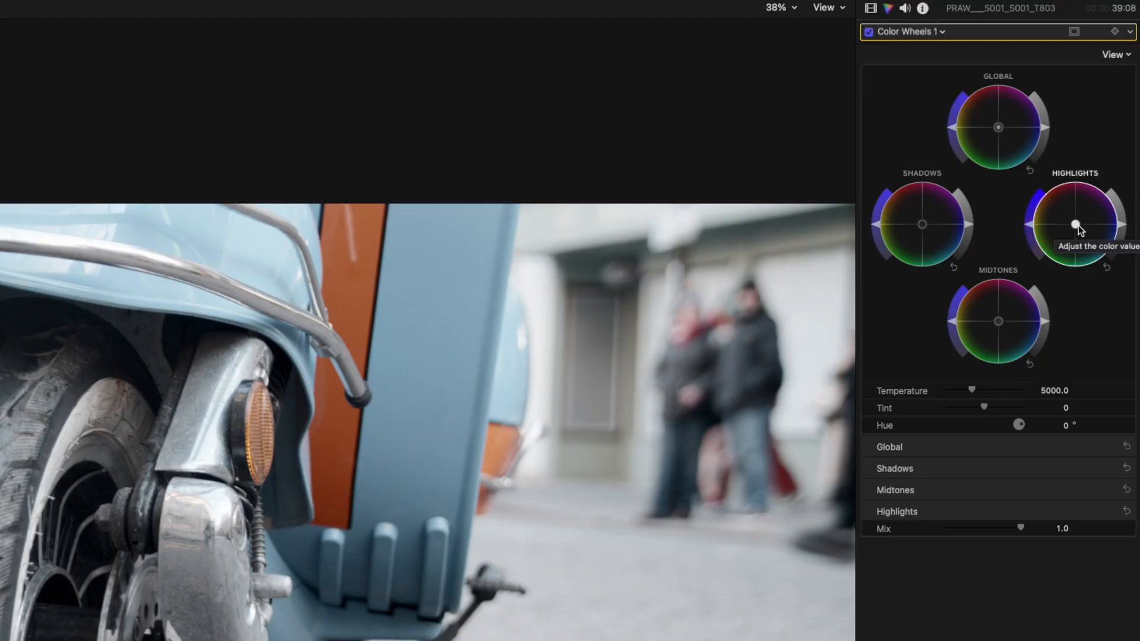
mouse_move(1076, 223)
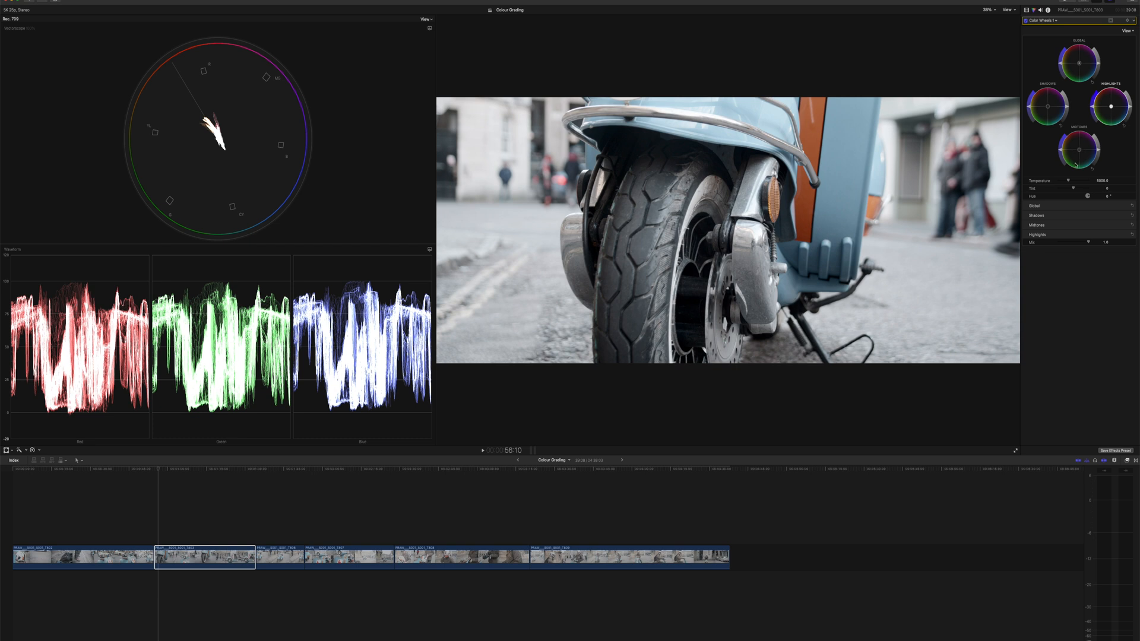
drag(1083, 181, 1072, 180)
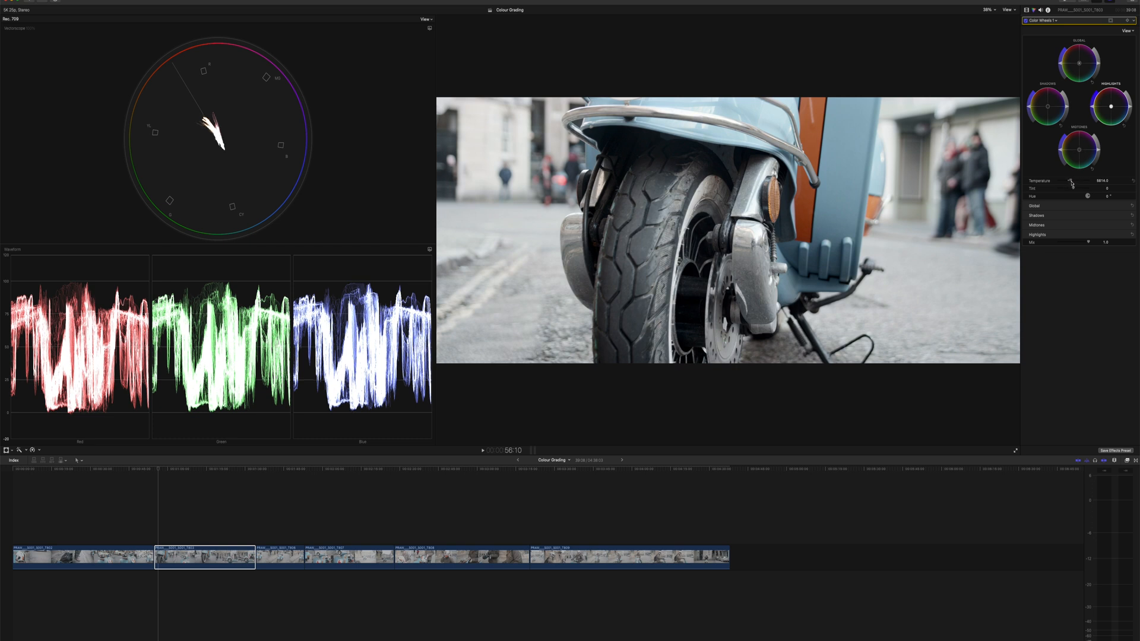
drag(1073, 181, 1069, 182)
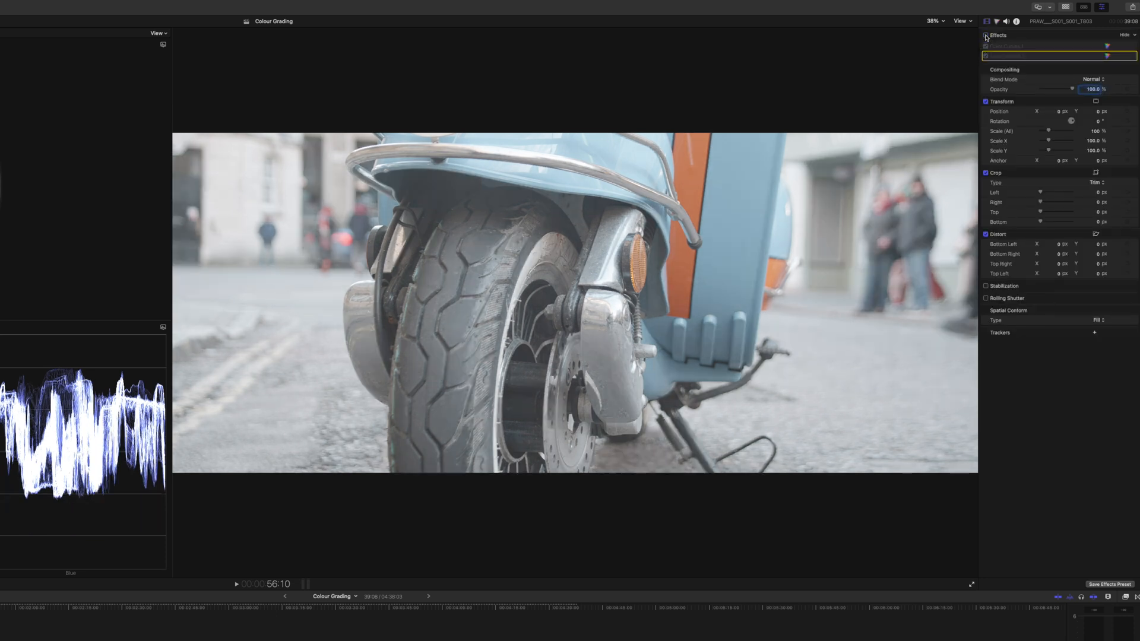
- Add a Hue/Saturation Curves correction and place control points along its Hue vs Hue line
click(917, 55)
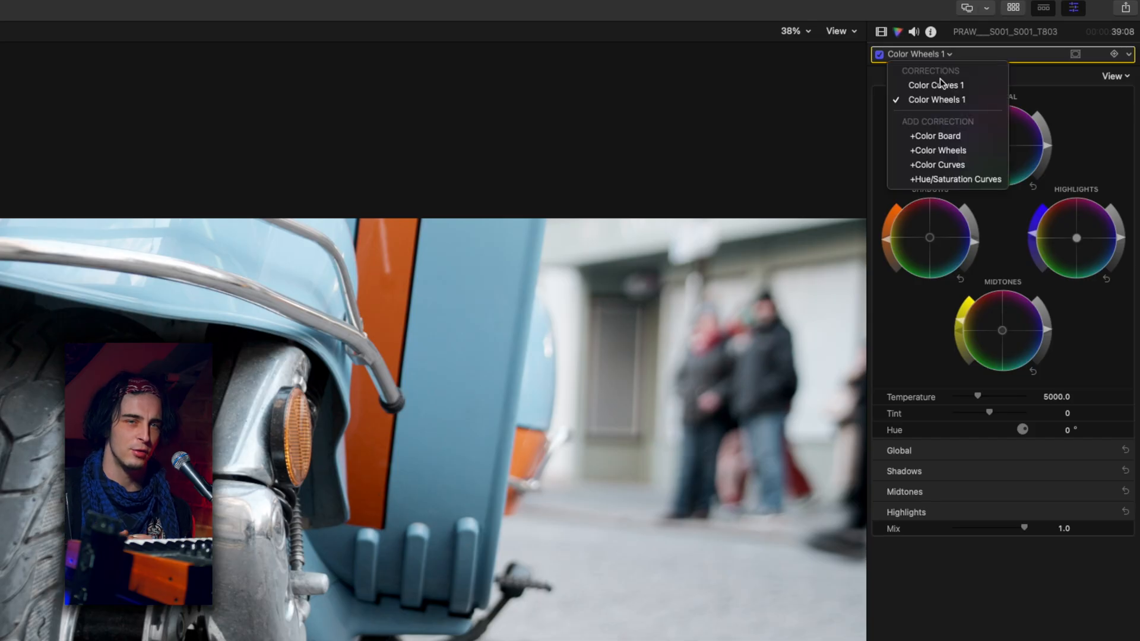
mouse_move(943, 178)
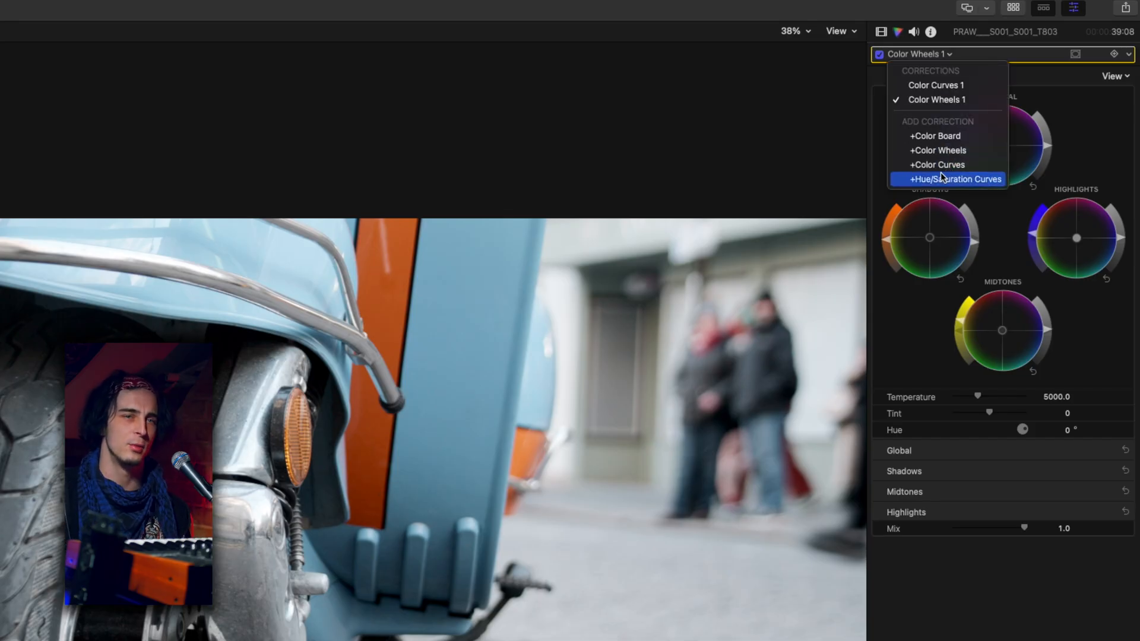
click(955, 178)
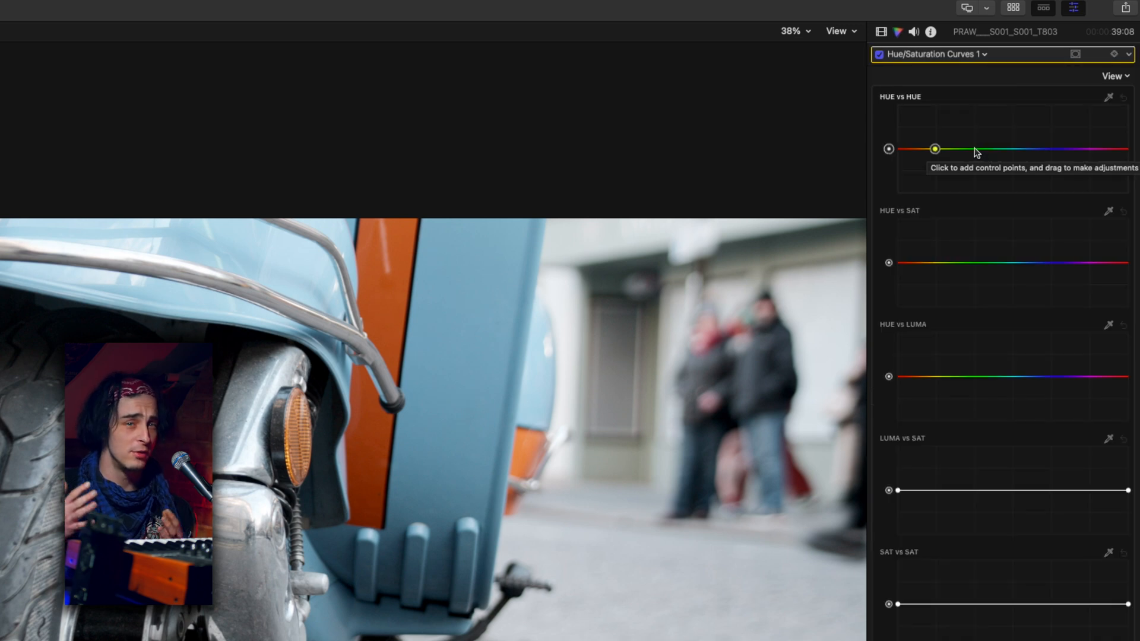
click(1052, 149)
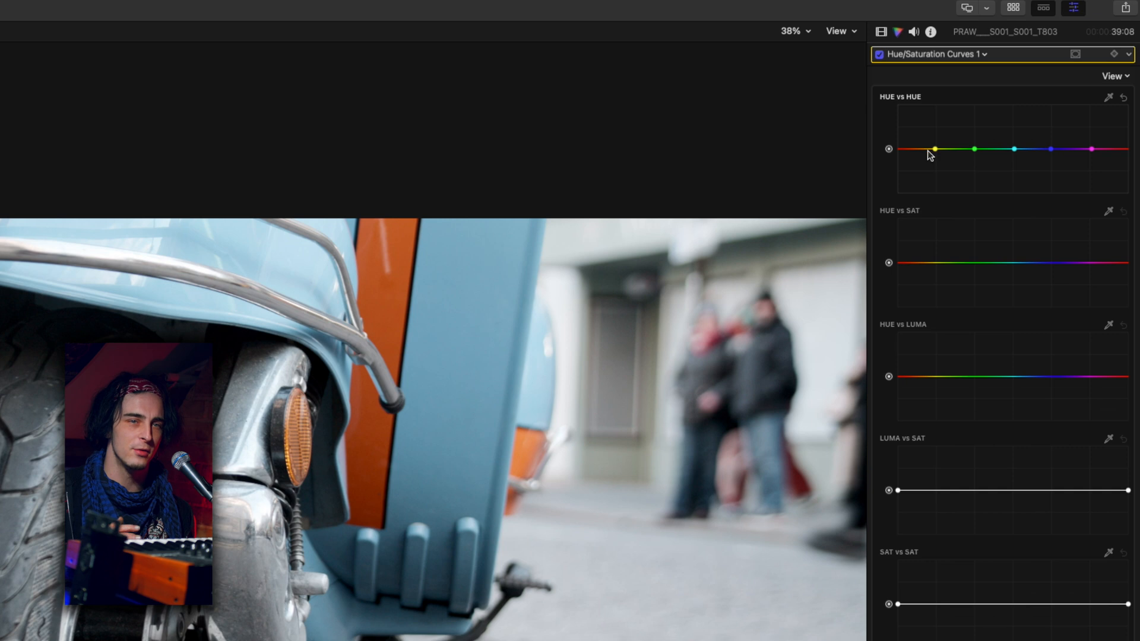
- Shift the orange tones toward green, bring them back, then start a point on Hue vs Sat
drag(935, 150, 929, 140)
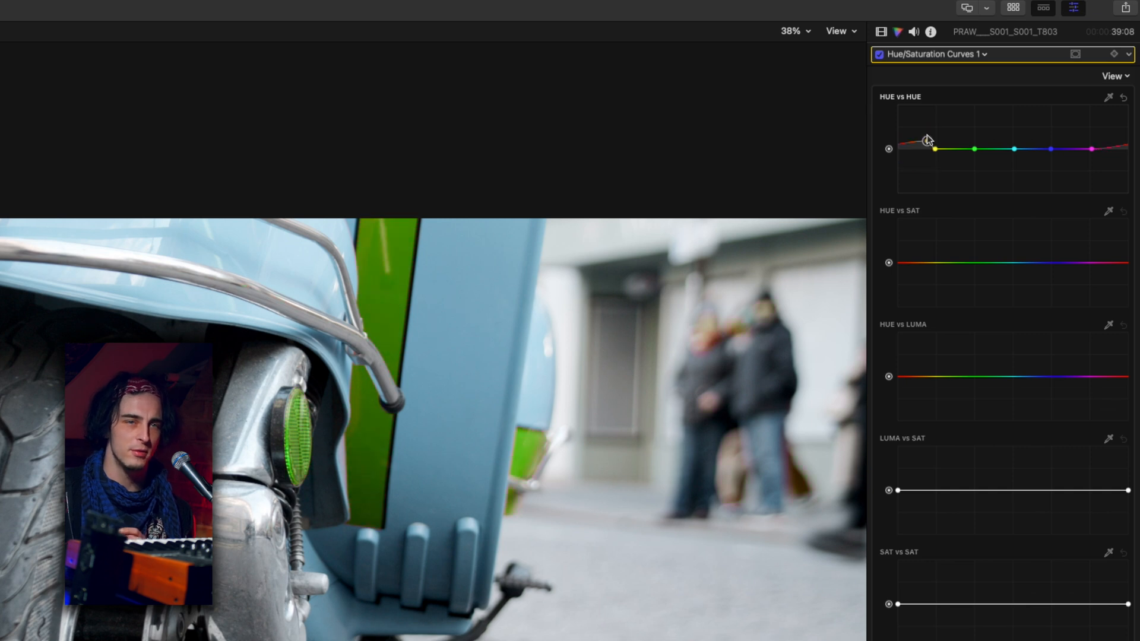
drag(935, 150, 919, 135)
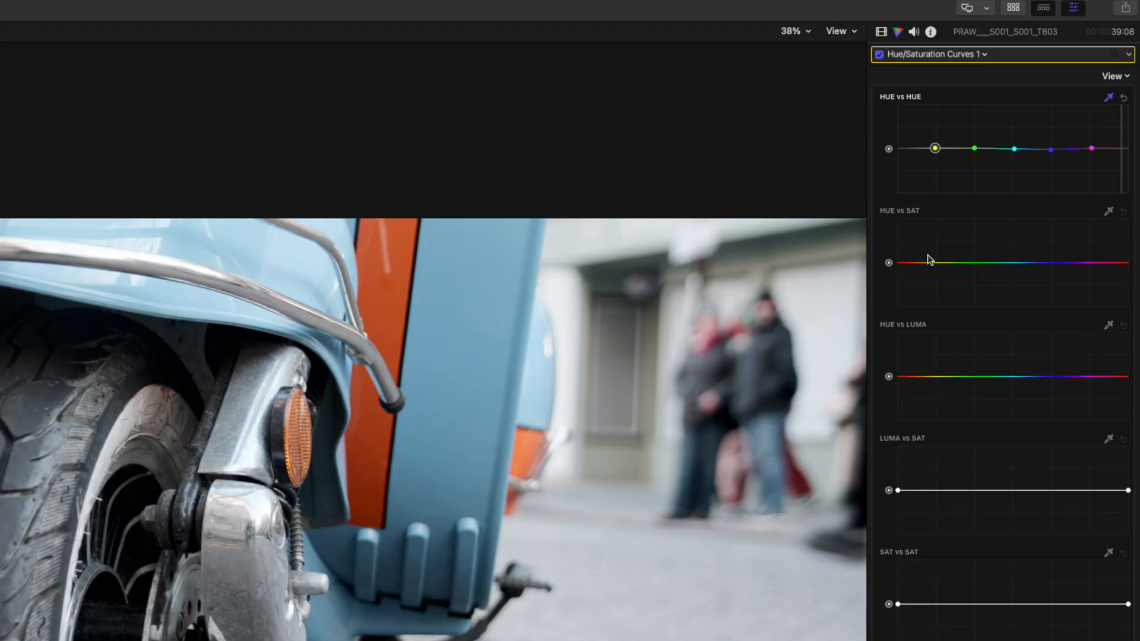
click(937, 263)
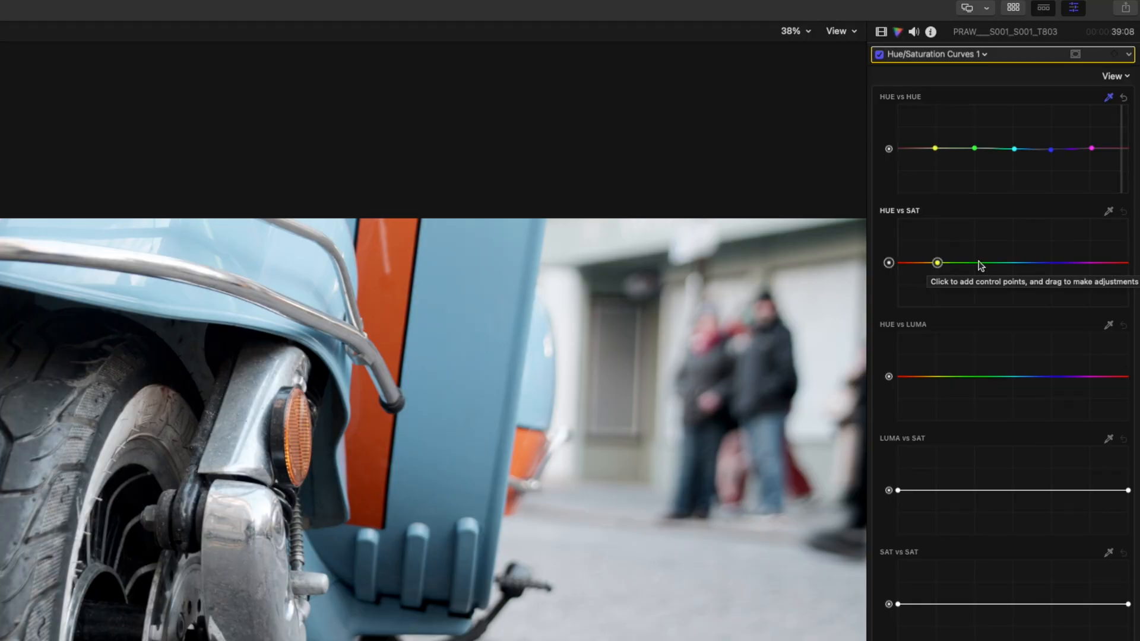